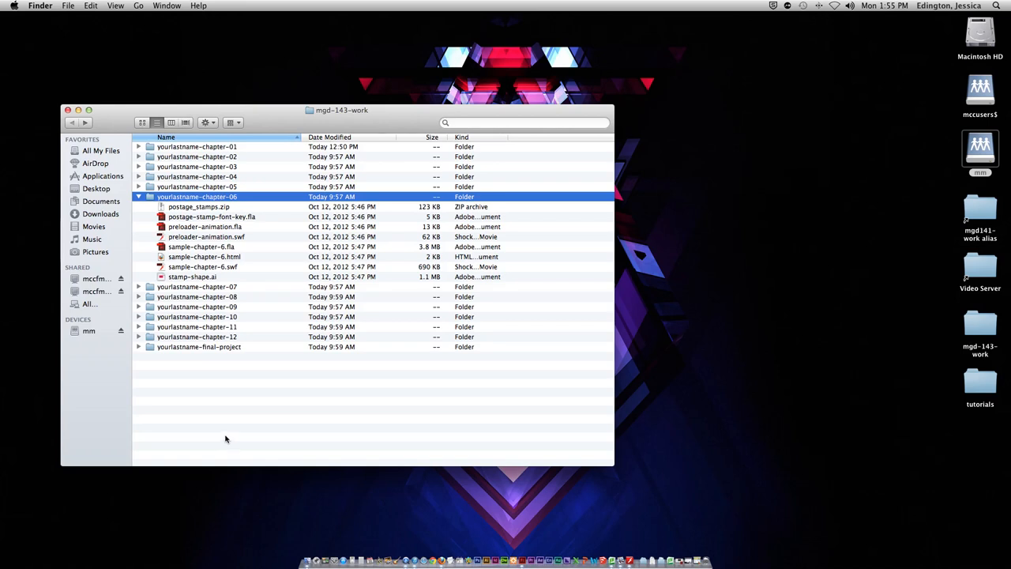
mouse_move(226, 441)
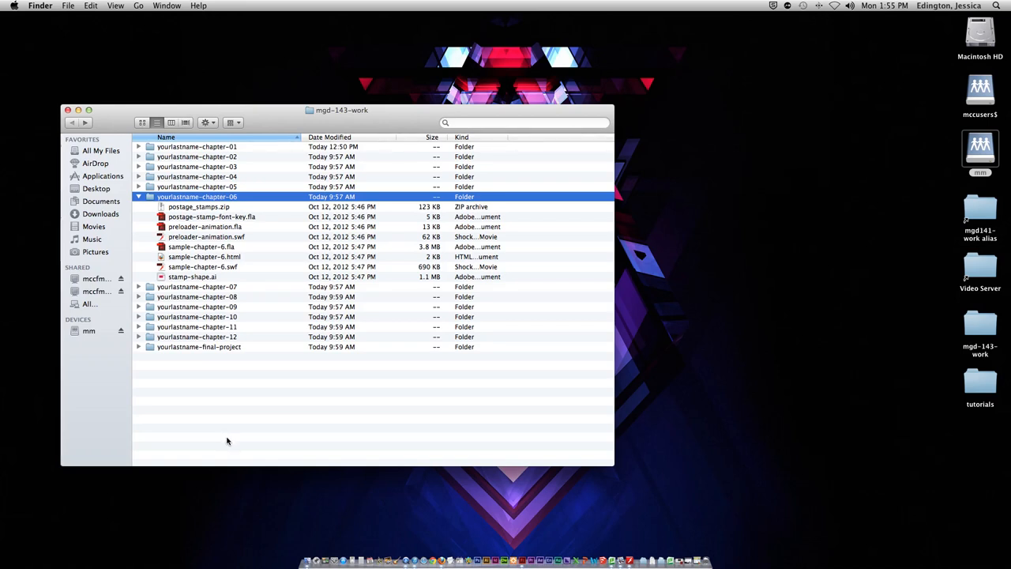
mouse_move(159, 202)
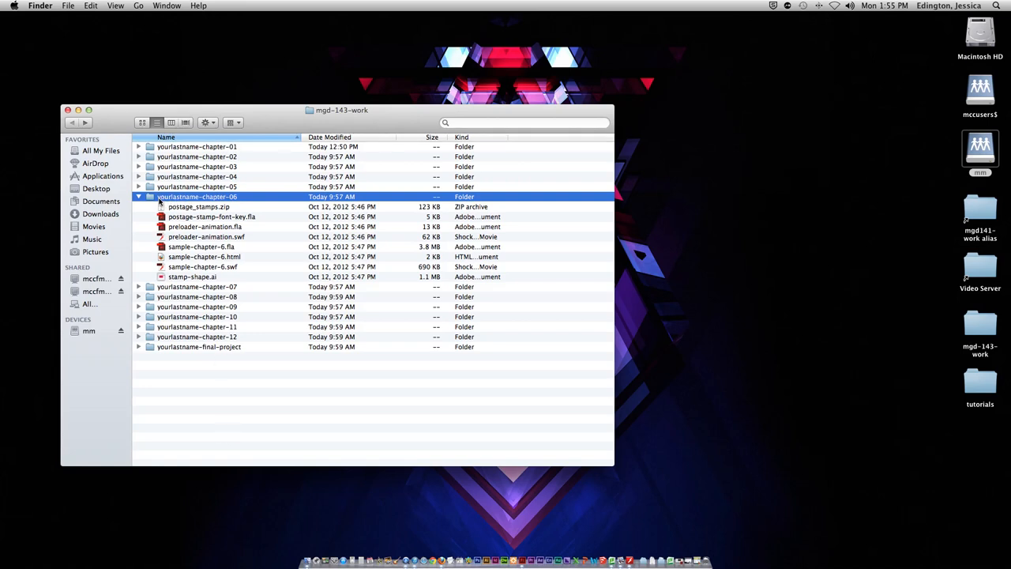
Step: Open the pc-compression2.jpg Windows Send to compressed folder screenshot in Preview
right_click(198, 196)
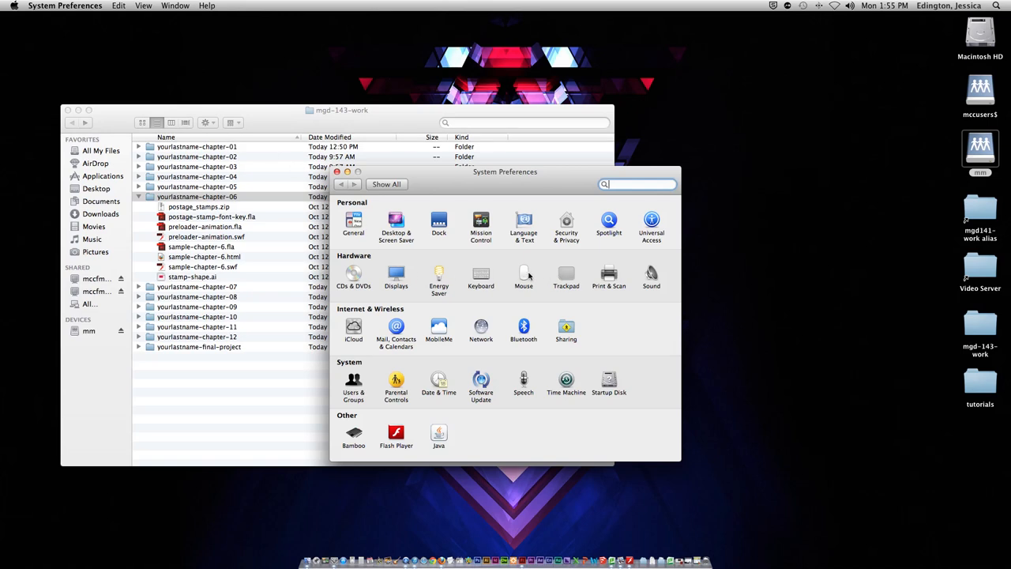
left_click(524, 272)
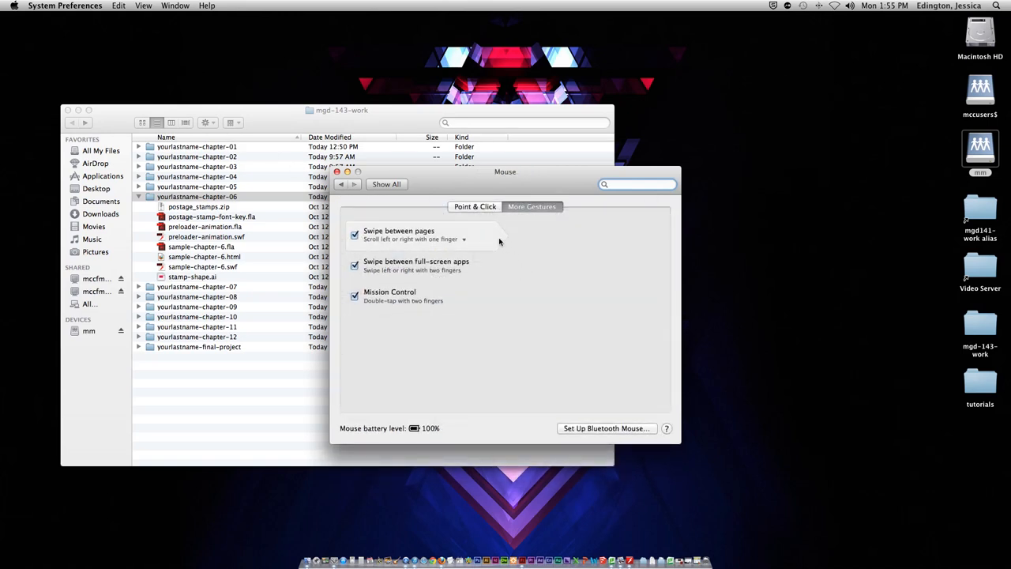
left_click(475, 206)
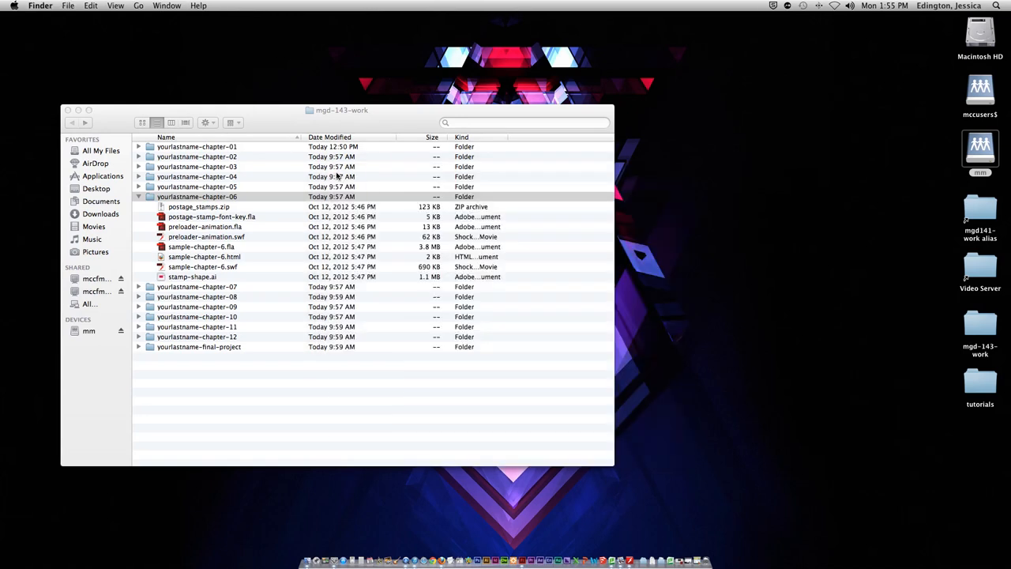
left_click(197, 196)
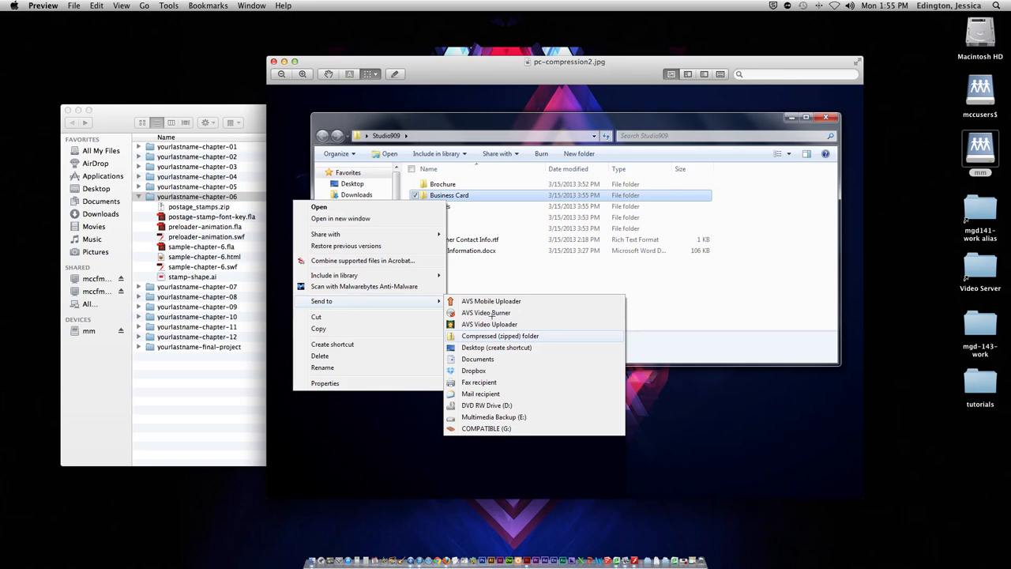
mouse_move(383, 336)
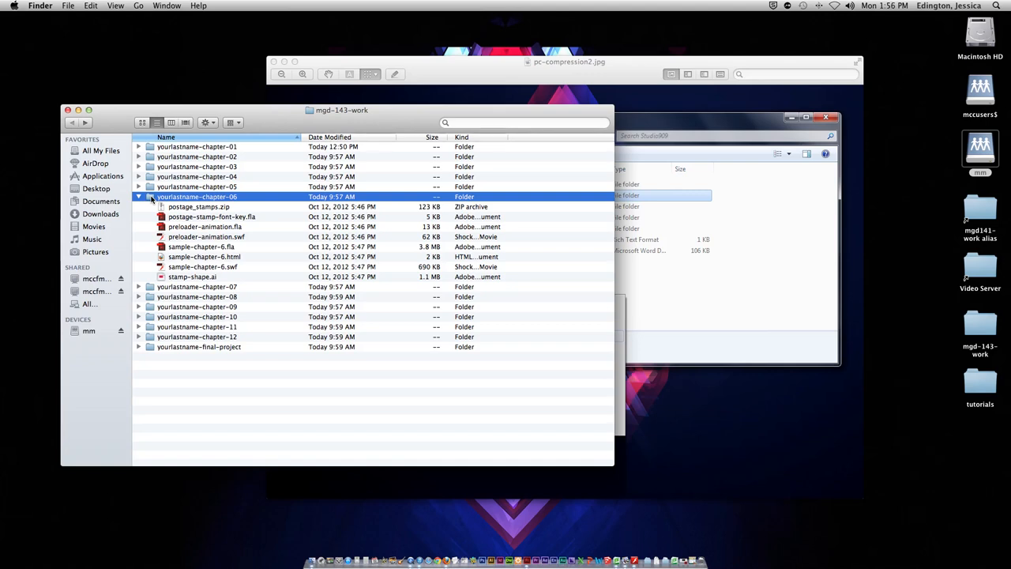
mouse_move(183, 203)
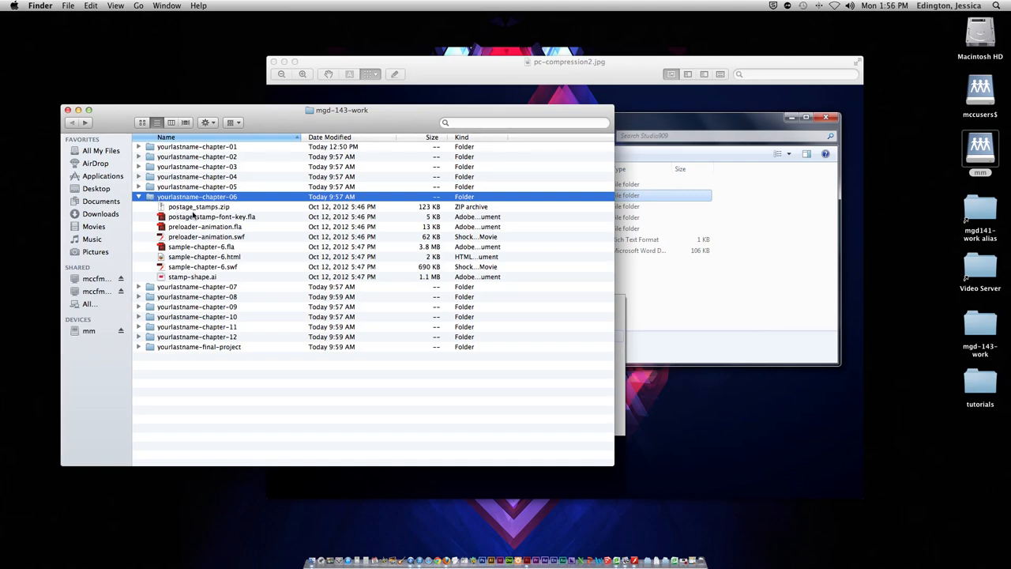
Step: Bring up the shortcut menu for yourlastname-chapter-06 to reach its Compress option
right_click(198, 196)
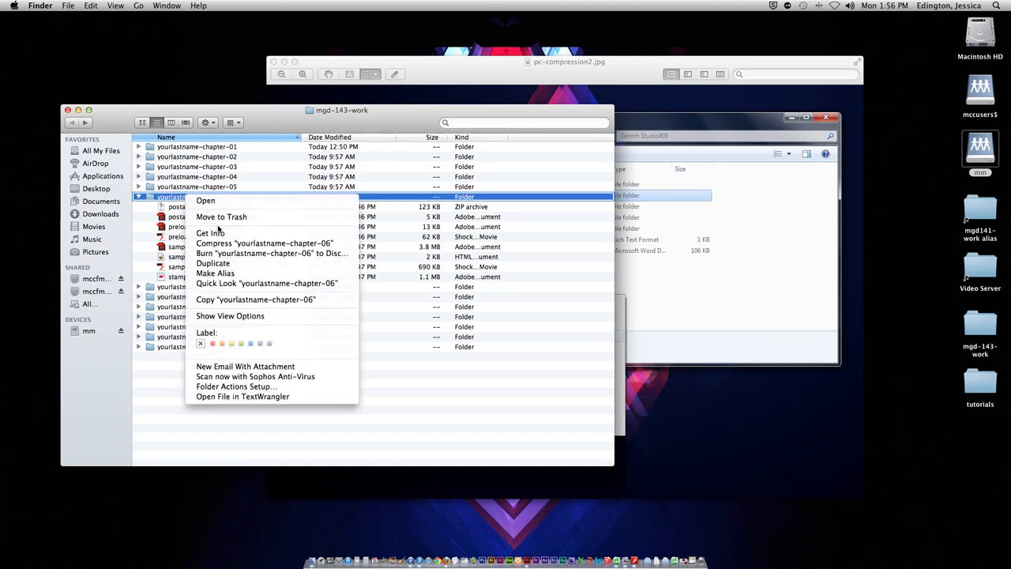
mouse_move(265, 242)
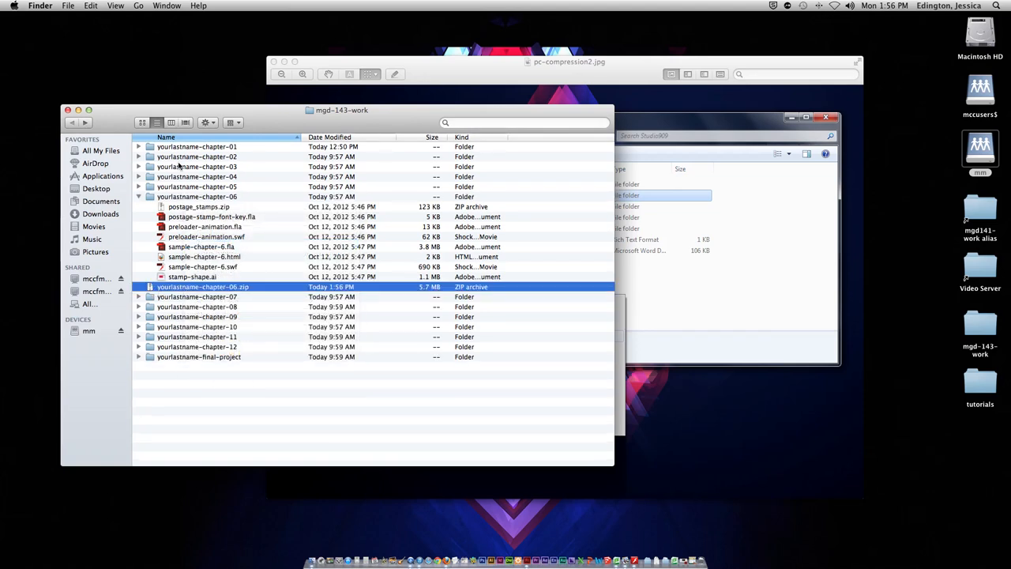
Step: Switch mgd-143-work to icon view and right-click the yourlastname-chapter-06.zip icon
left_click(142, 123)
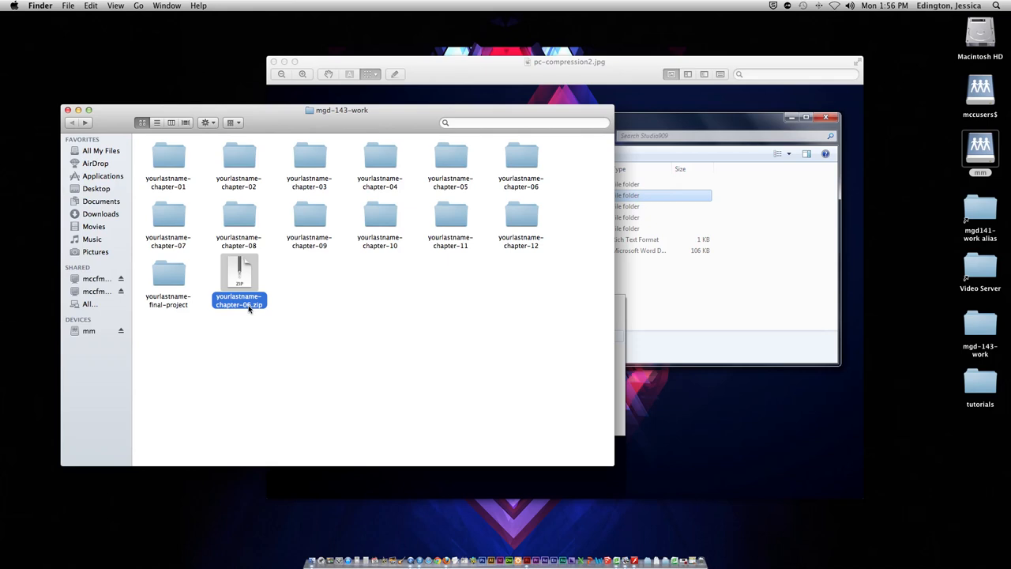
mouse_move(250, 316)
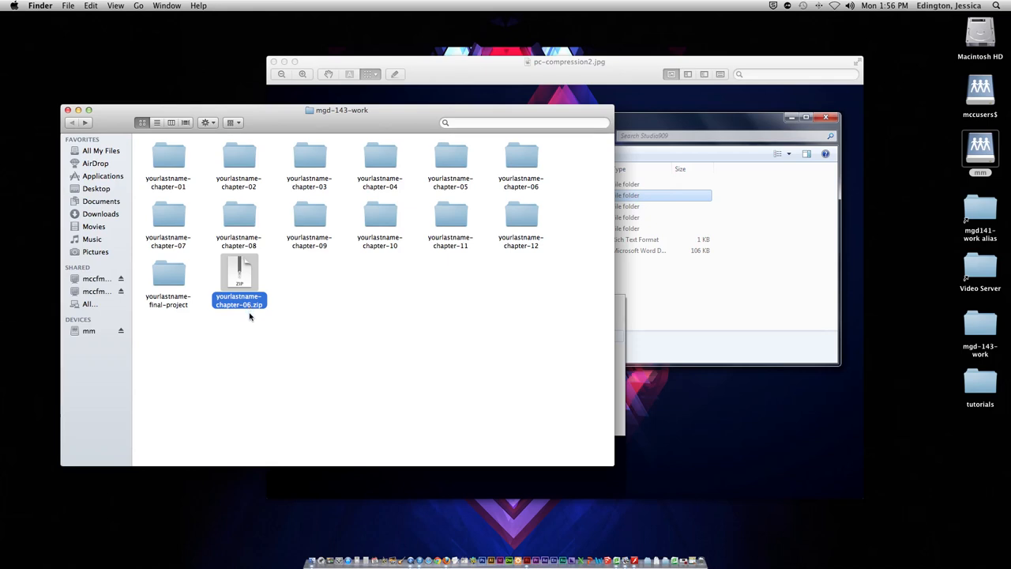
mouse_move(344, 318)
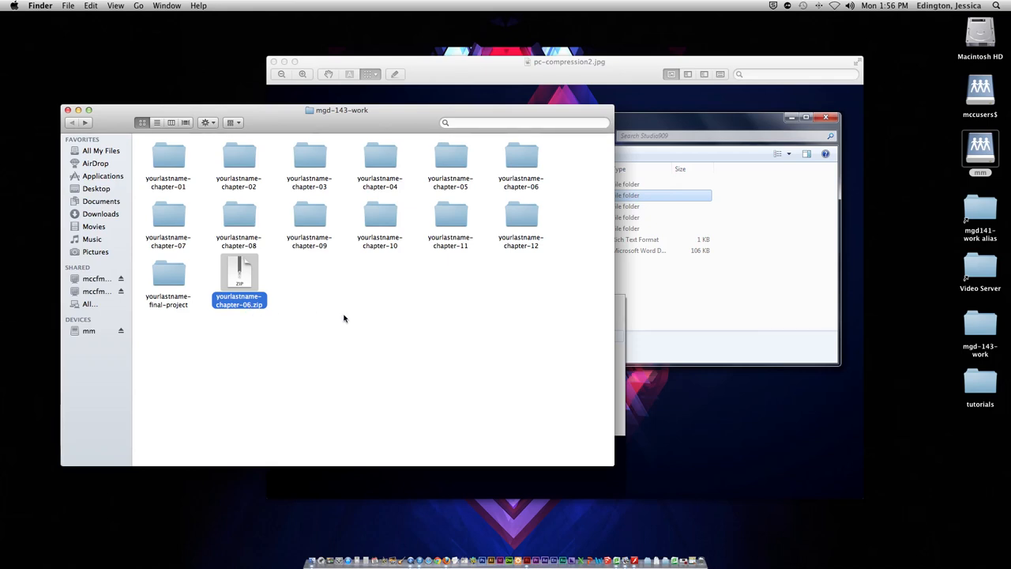
right_click(449, 195)
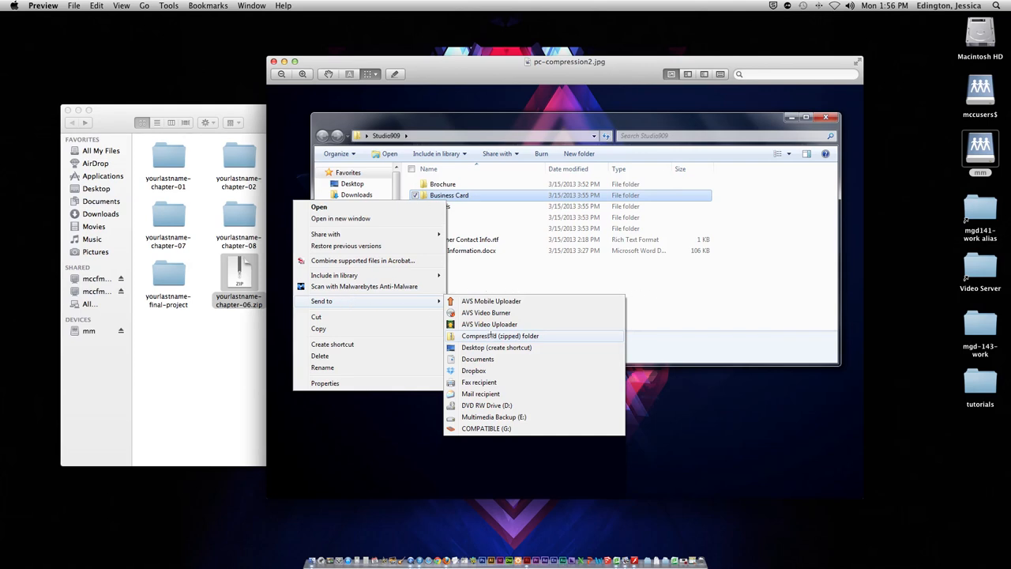
mouse_move(496, 282)
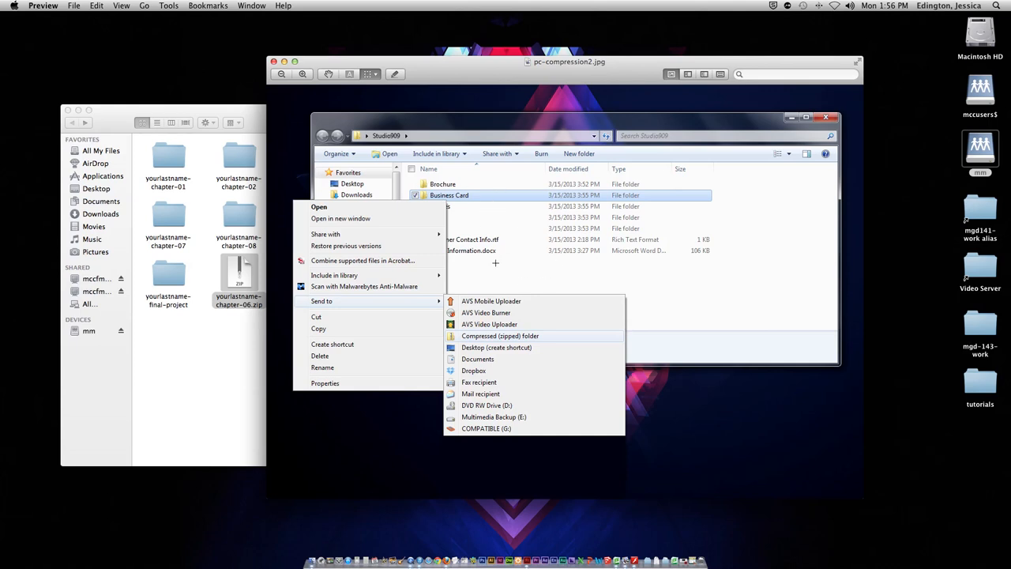
mouse_move(237, 269)
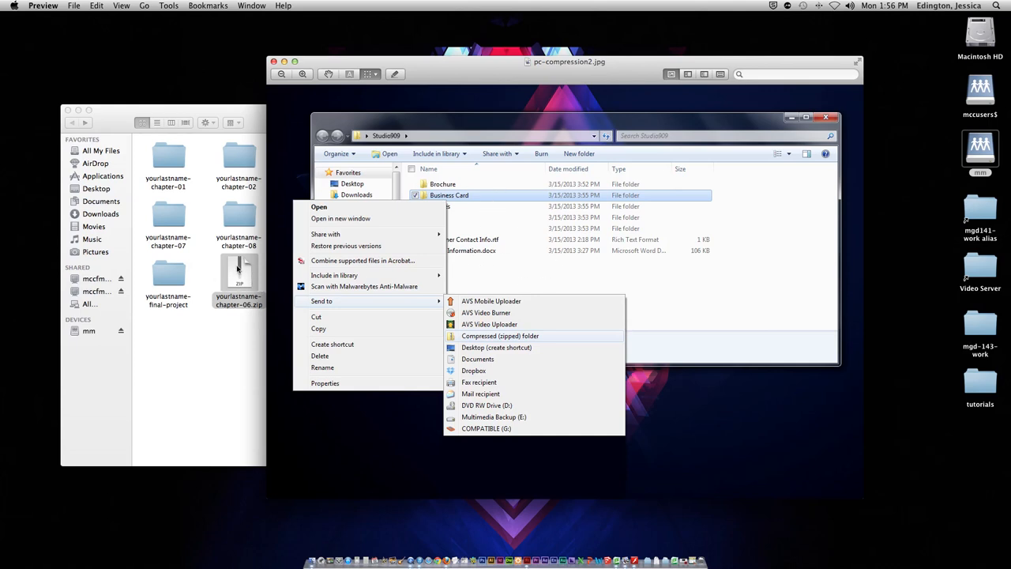
mouse_move(475, 272)
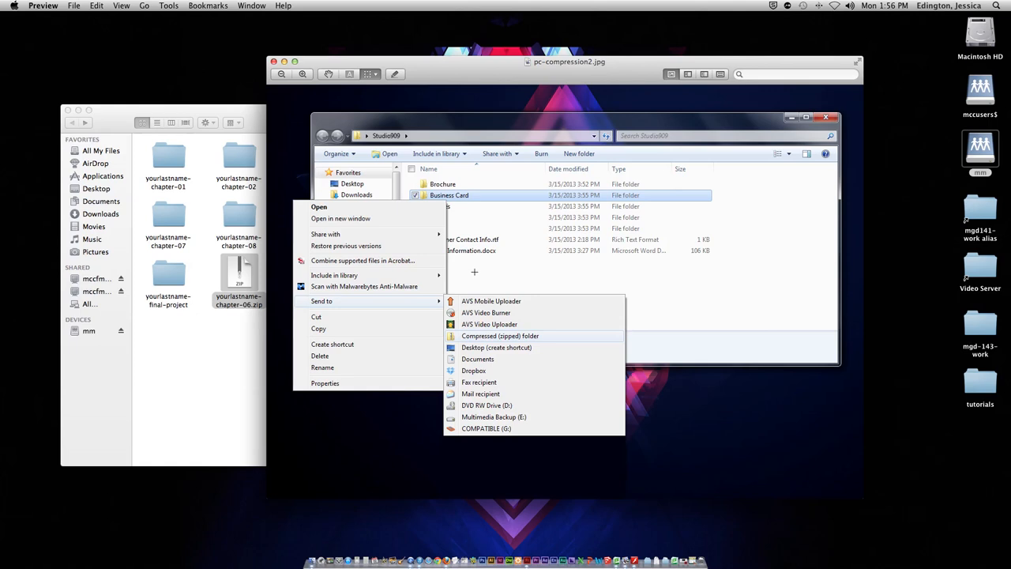